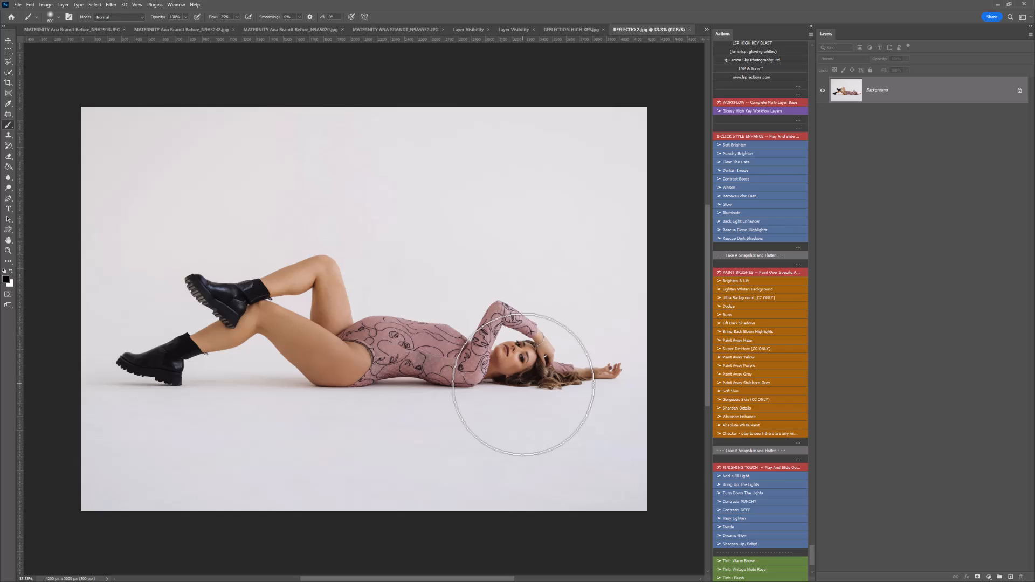
pyautogui.moveTo(529, 349)
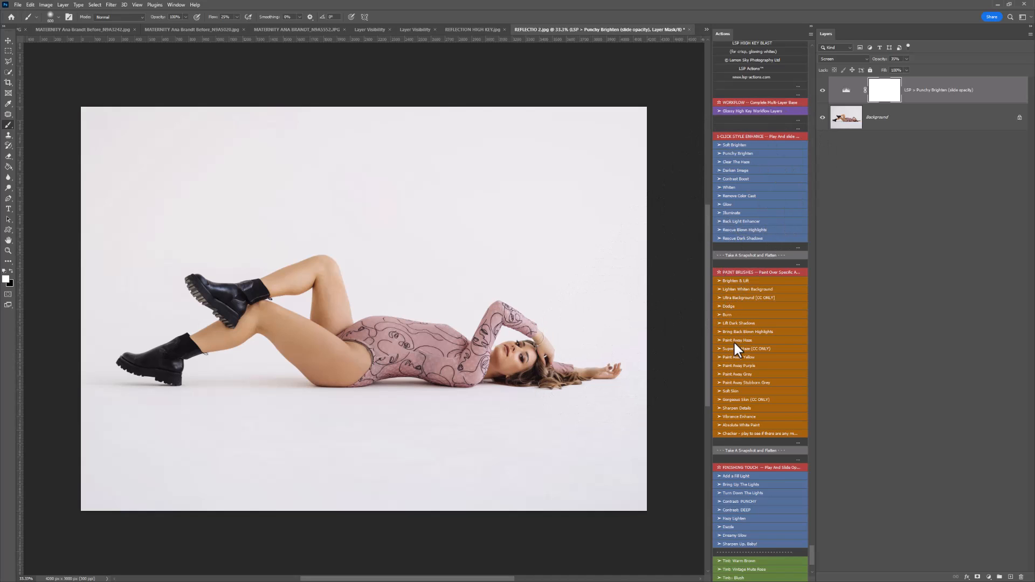
# - Dismiss the reflection action's instruction message and ready the Move tool for repositioning
pyautogui.scroll(-3)
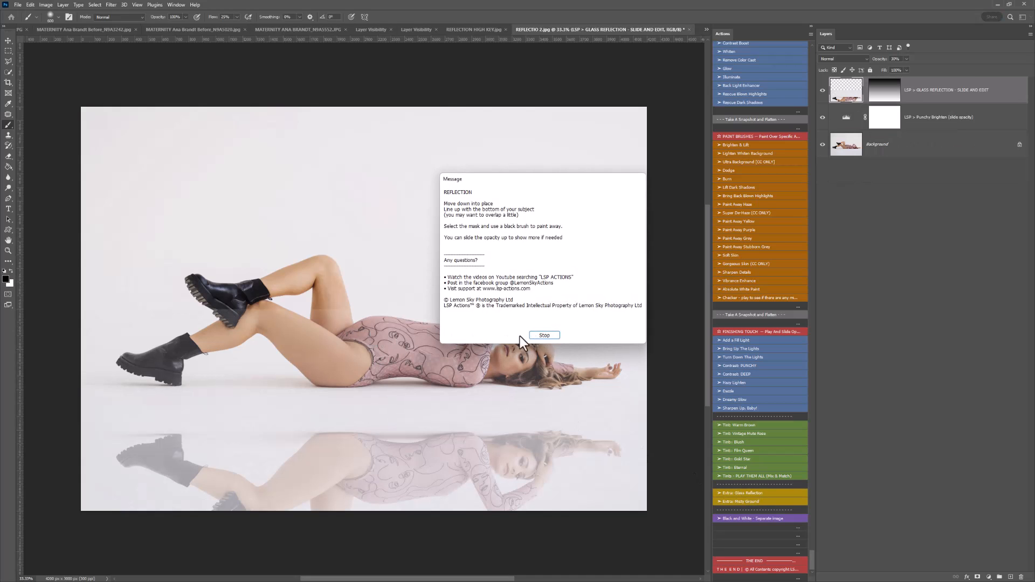
pyautogui.click(544, 335)
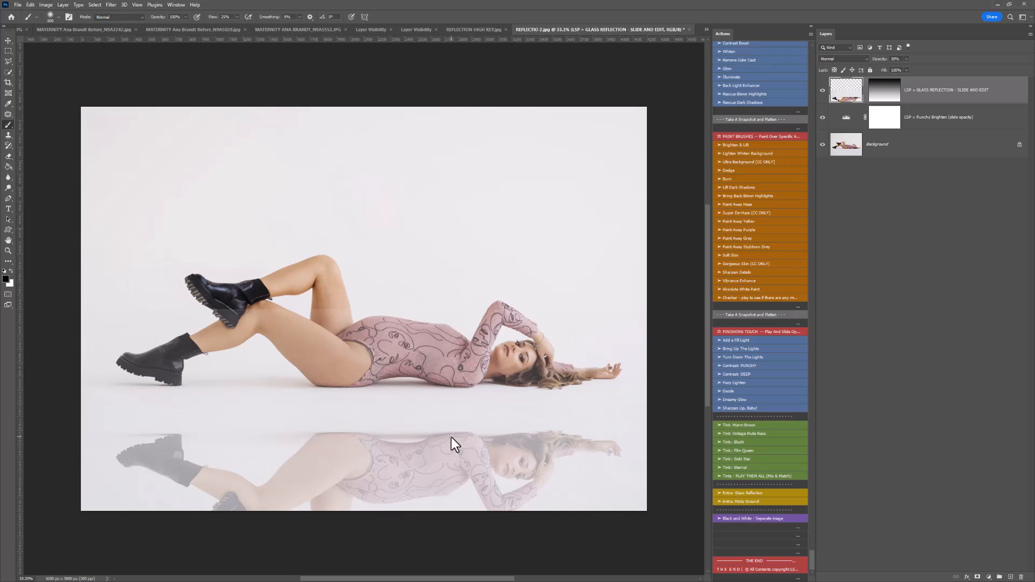
pyautogui.click(8, 51)
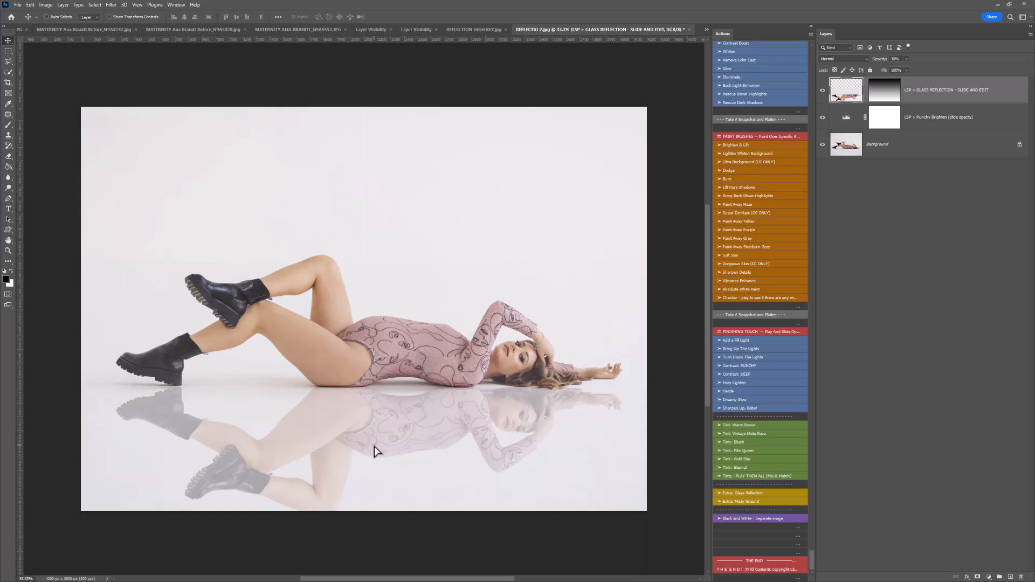
pyautogui.moveTo(482, 434)
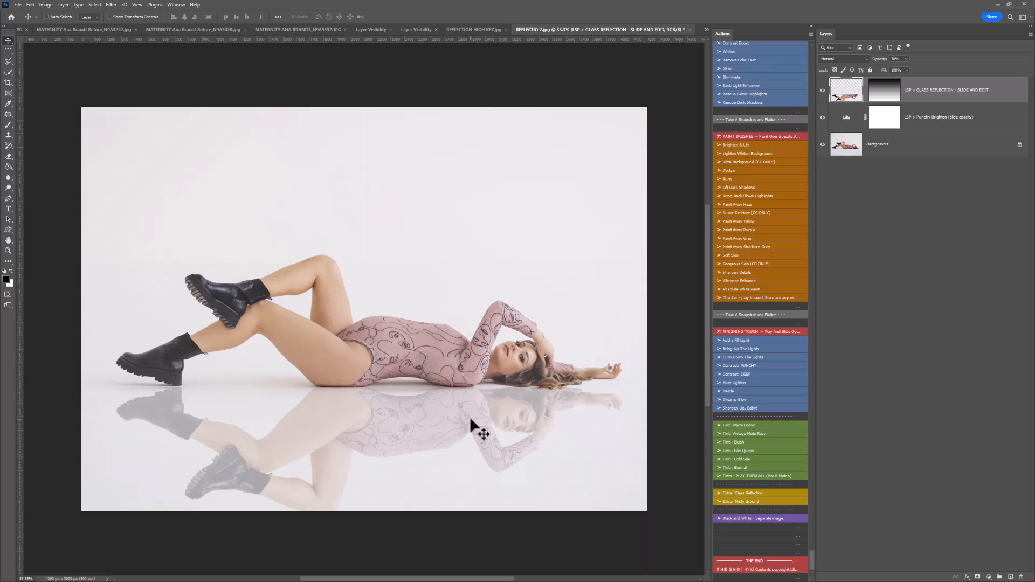
# - Bring up the transform options on the reflection and choose a transform mode
pyautogui.rightClick(472, 426)
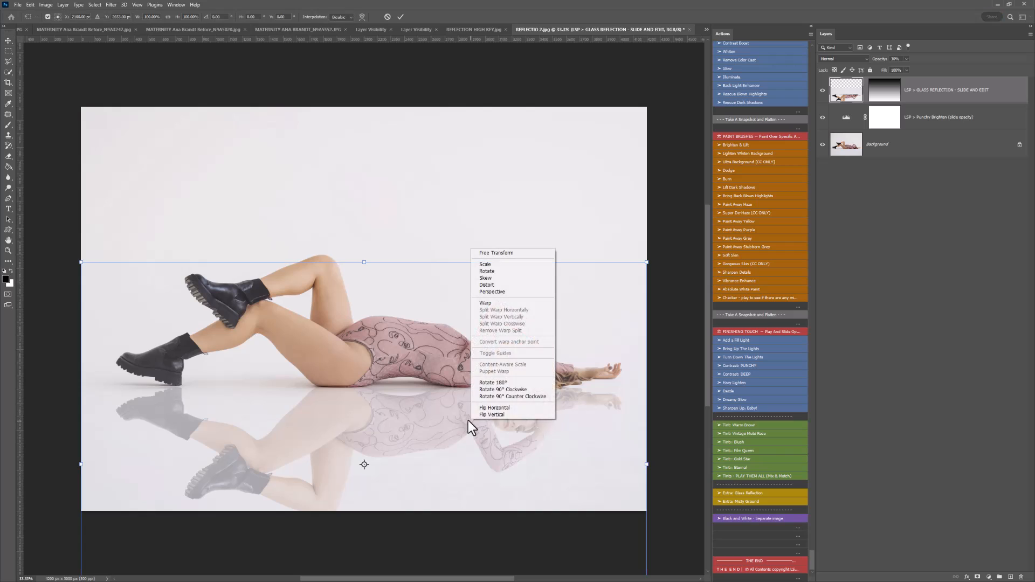
pyautogui.click(485, 302)
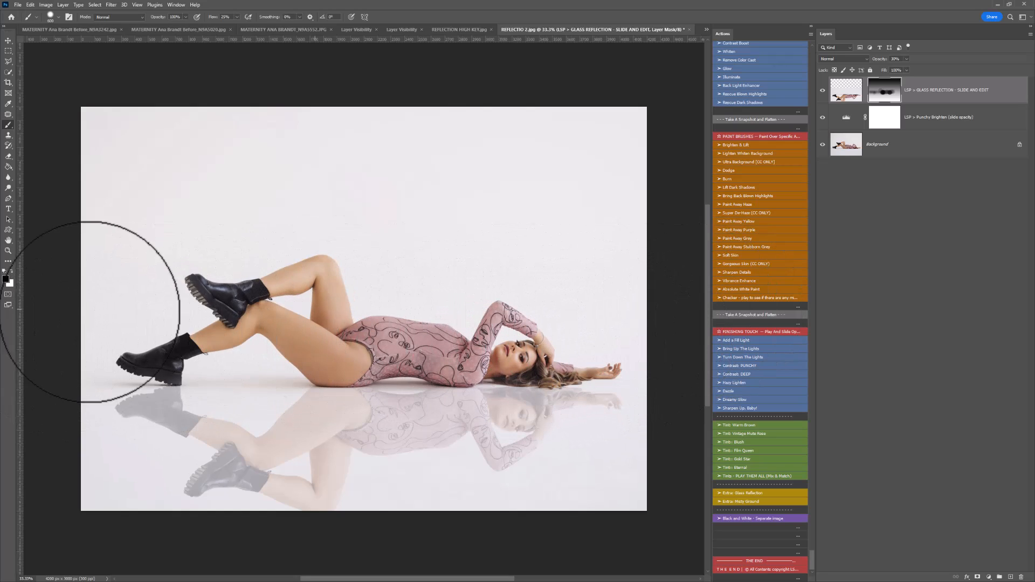
pyautogui.moveTo(258, 258)
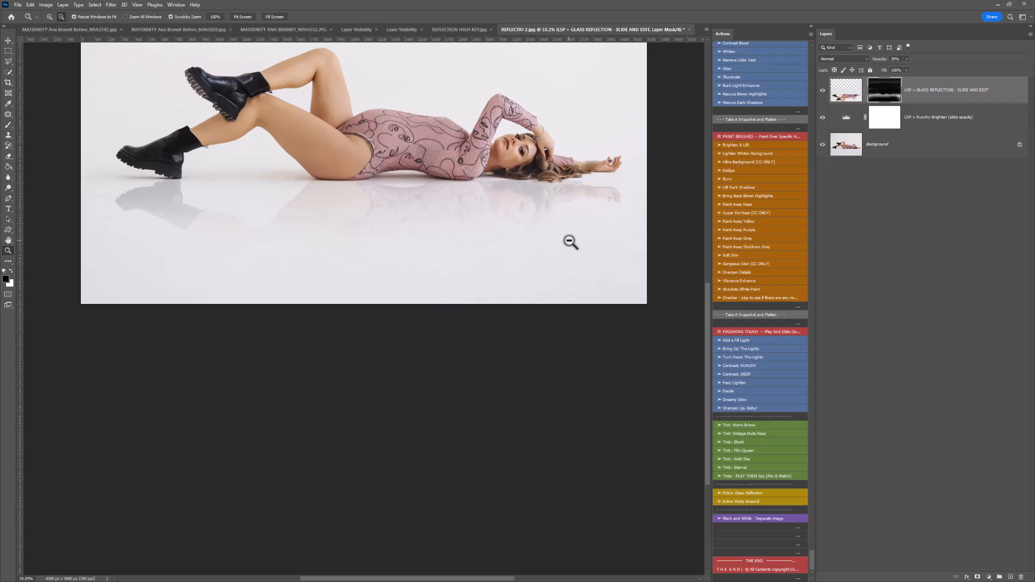
# - Zoom out, free-transform the reflection layer (Ctrl+T) and reshape it in Perspective
pyautogui.click(569, 241)
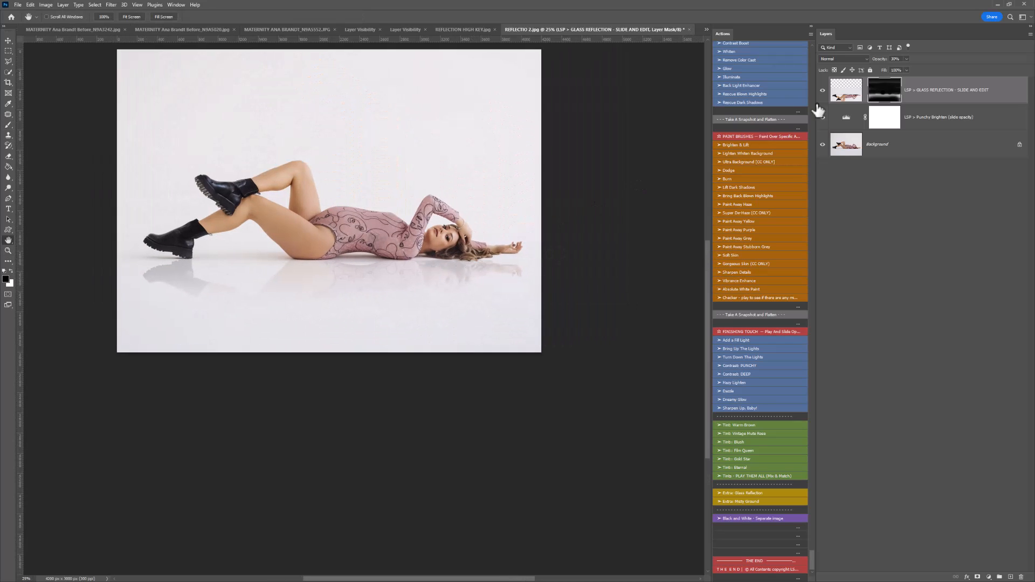
pyautogui.press('ctrl+t')
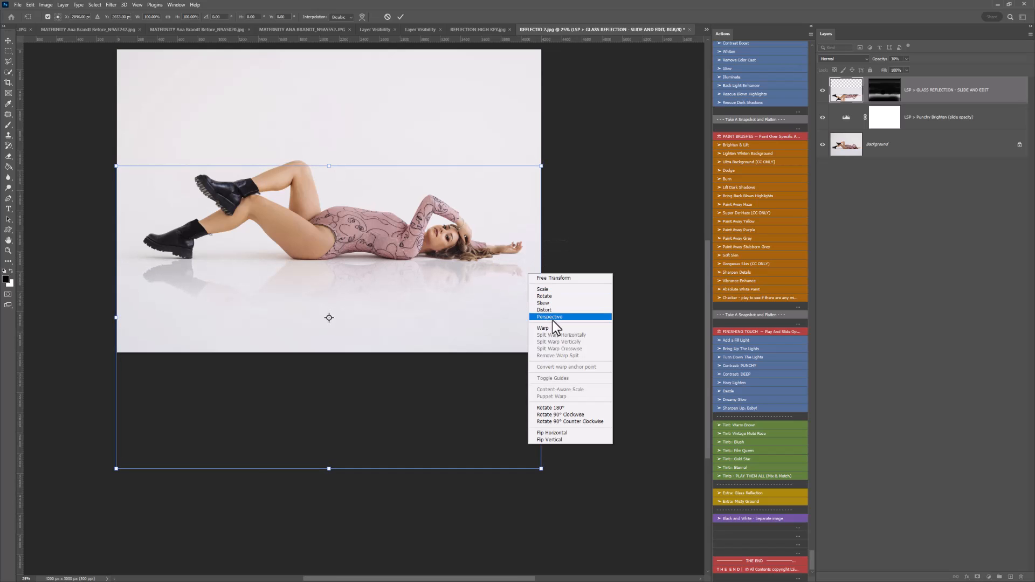
pyautogui.click(544, 328)
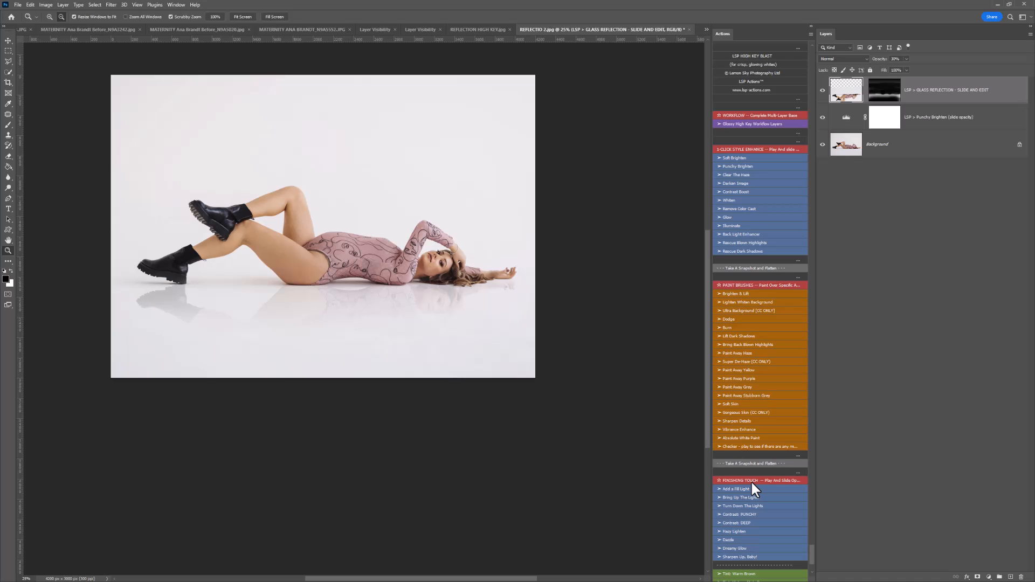
pyautogui.moveTo(752, 479)
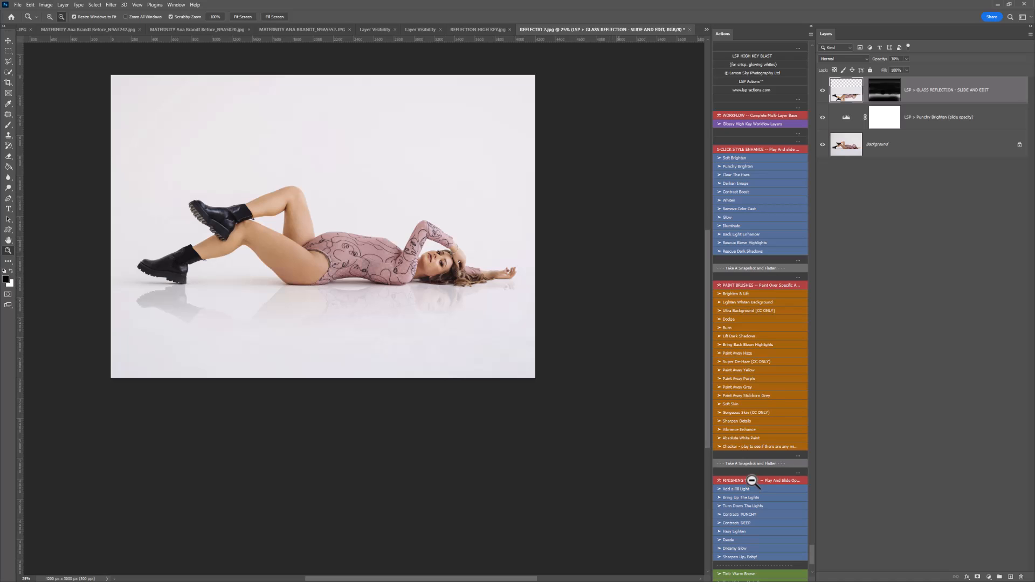